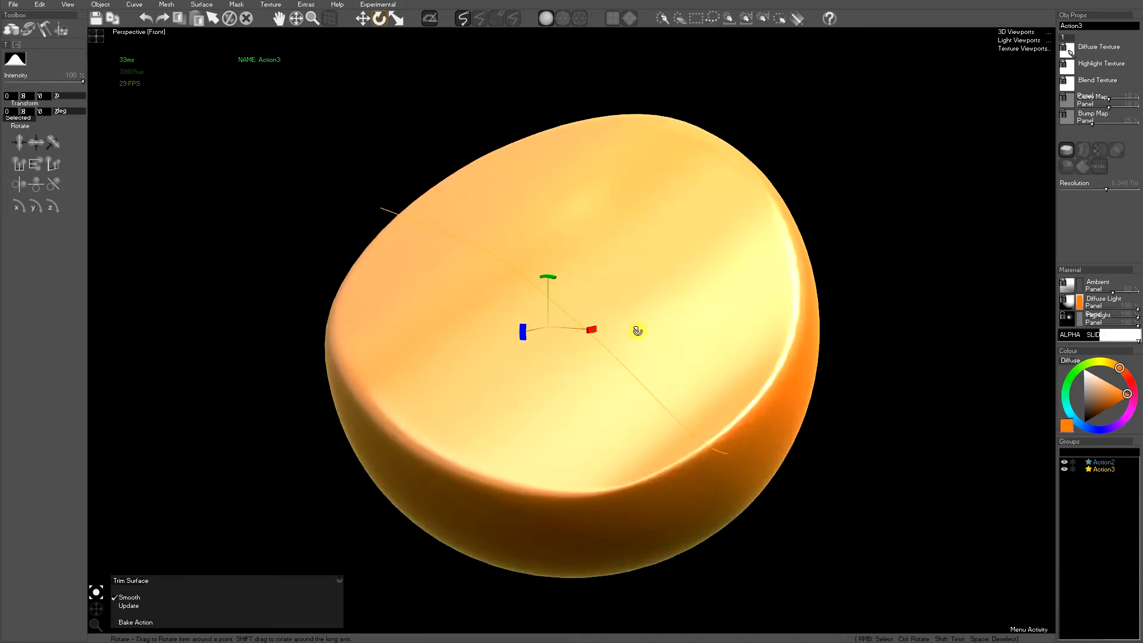
Switch from the Rotate tool to Draw Bezier Path for editing the trim curve.
click(27, 29)
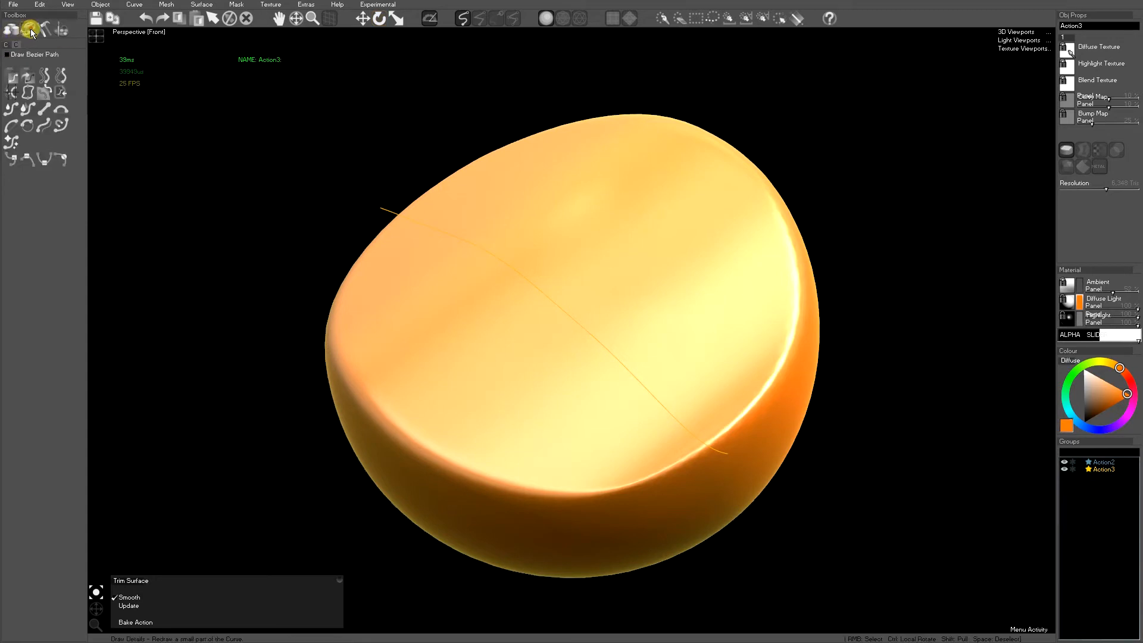